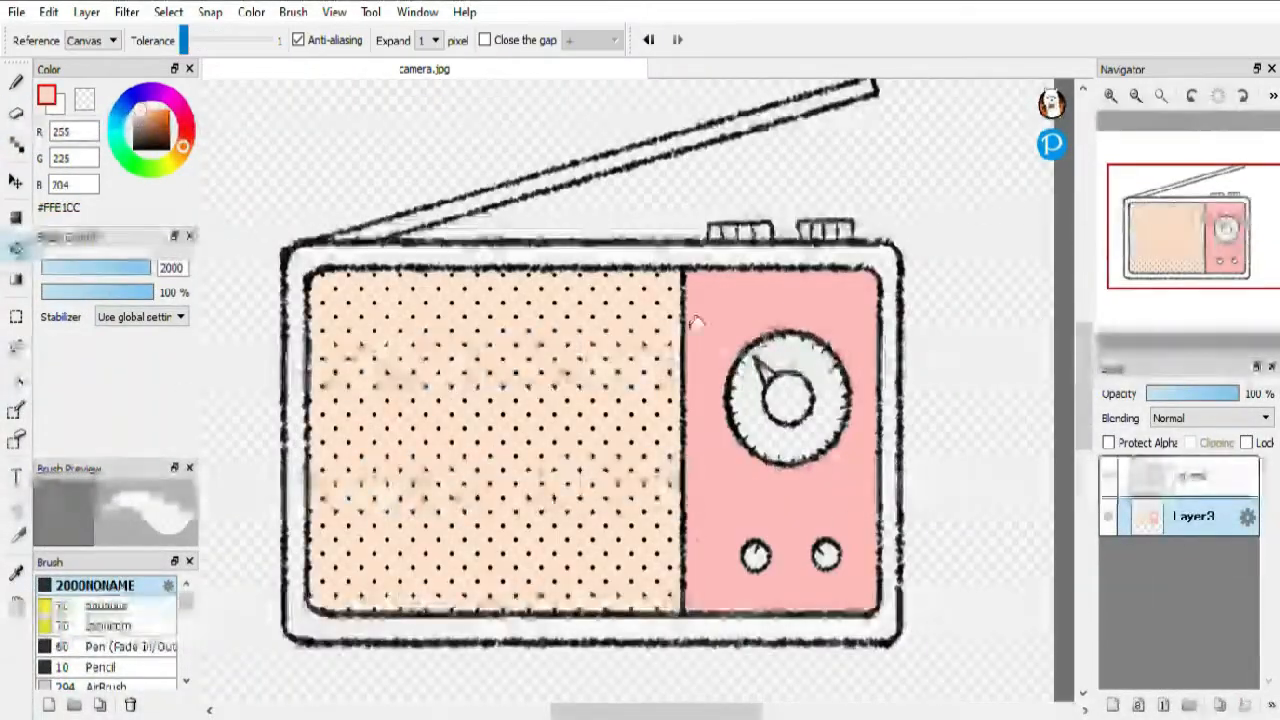
- Fill the camera body panels peach and pink with the Bucket tool
click(796, 396)
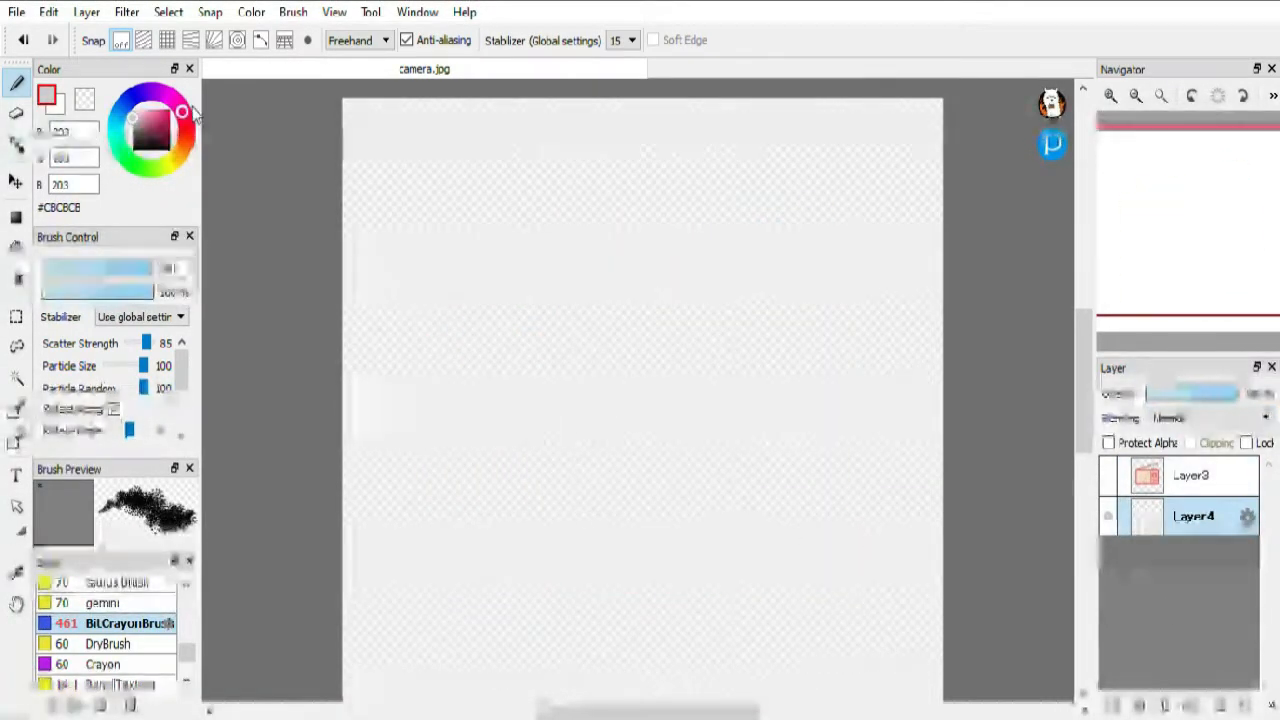
- Recolour the outlines red, paint flowers on the pink panel and draw green vines over the body
click(126, 12)
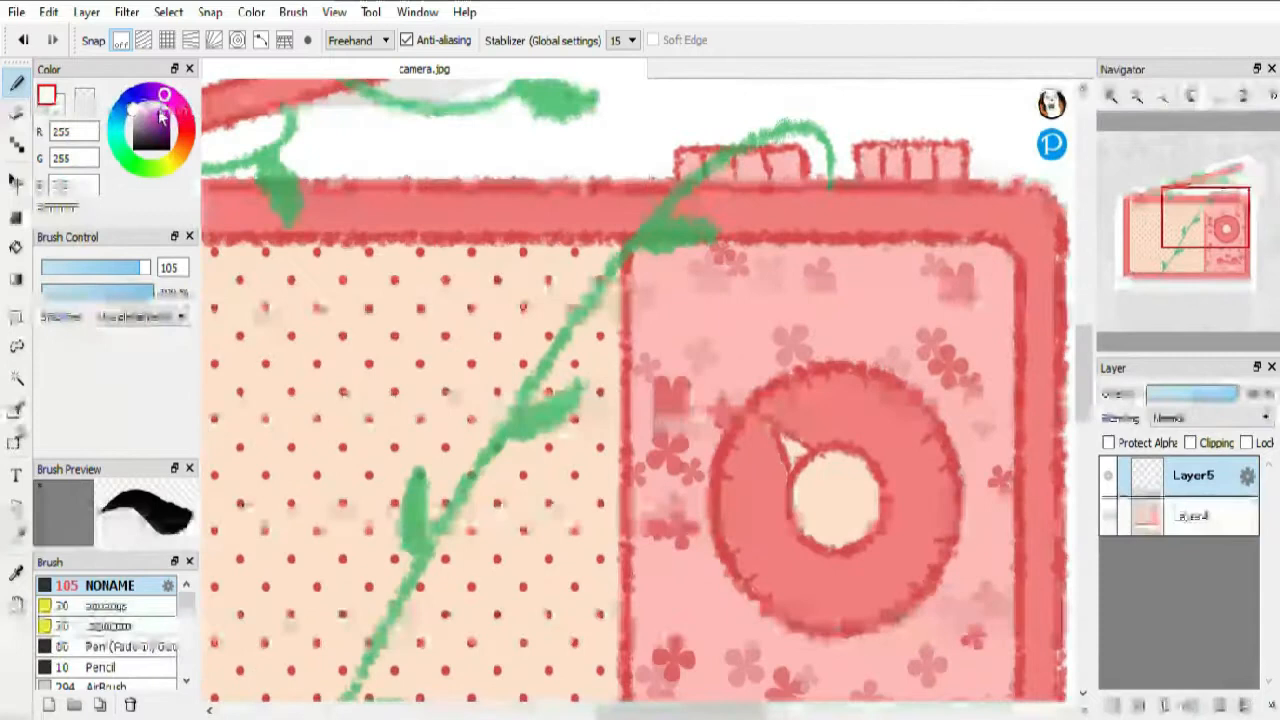
click(120, 584)
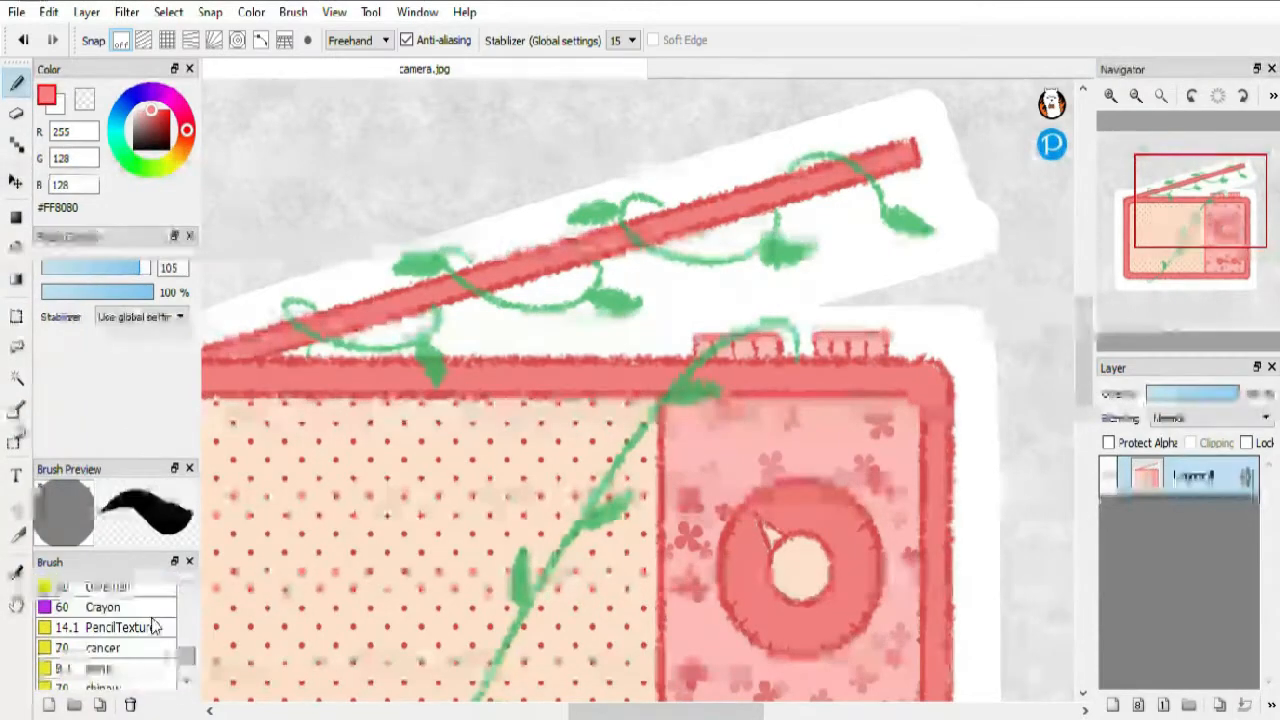
click(128, 608)
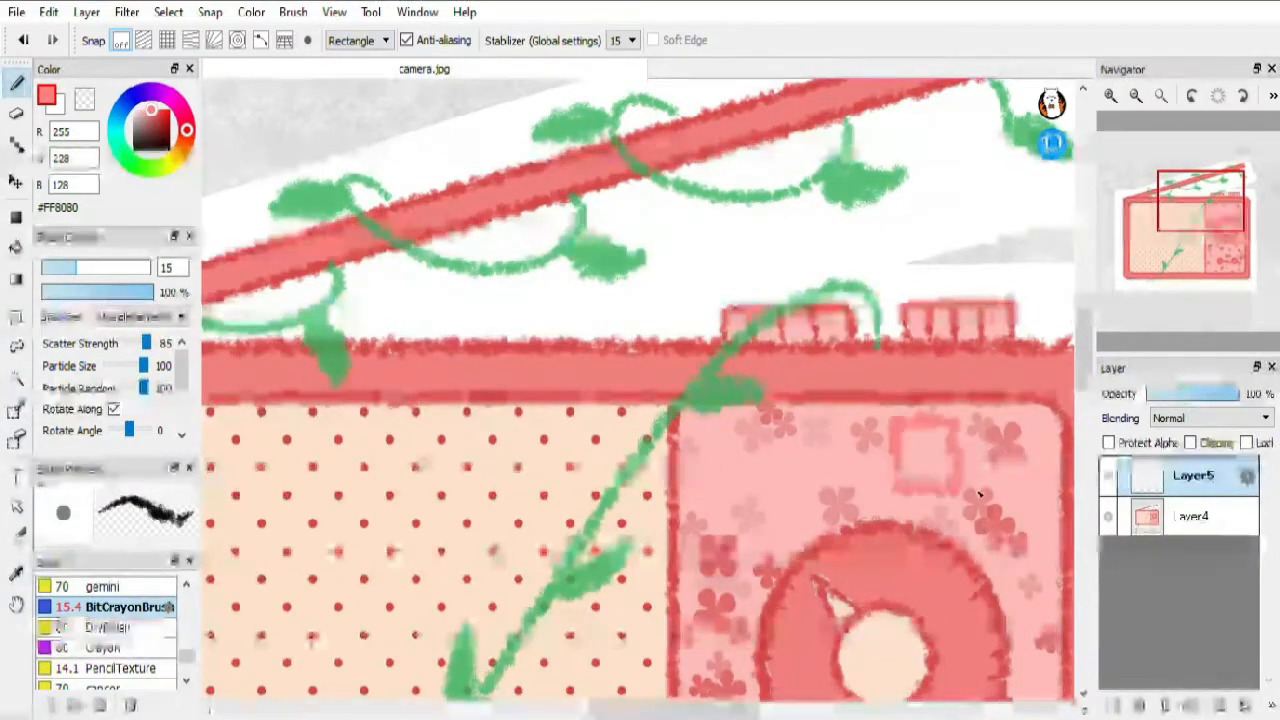
- Start the radio.jpg canvas with a rough black rectangle body containing a circle
click(356, 40)
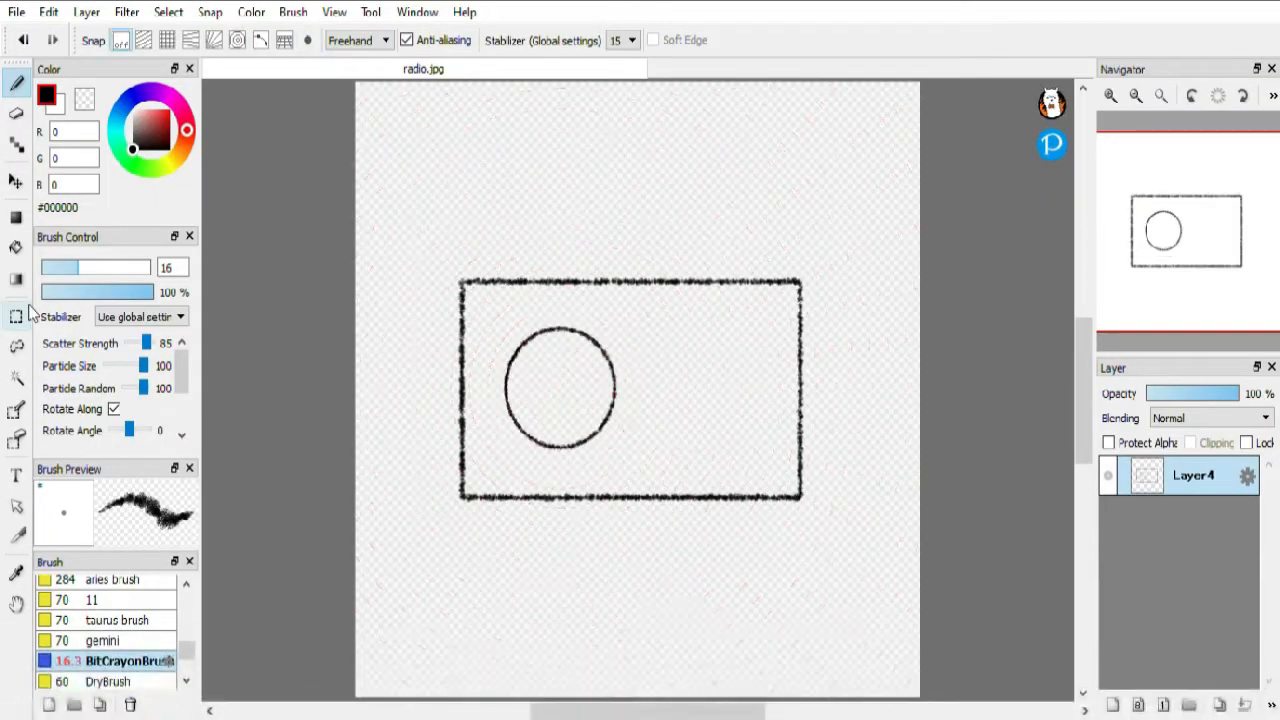
- Sketch the curved handle and two reels, then fill the body pink on Layer6
click(16, 182)
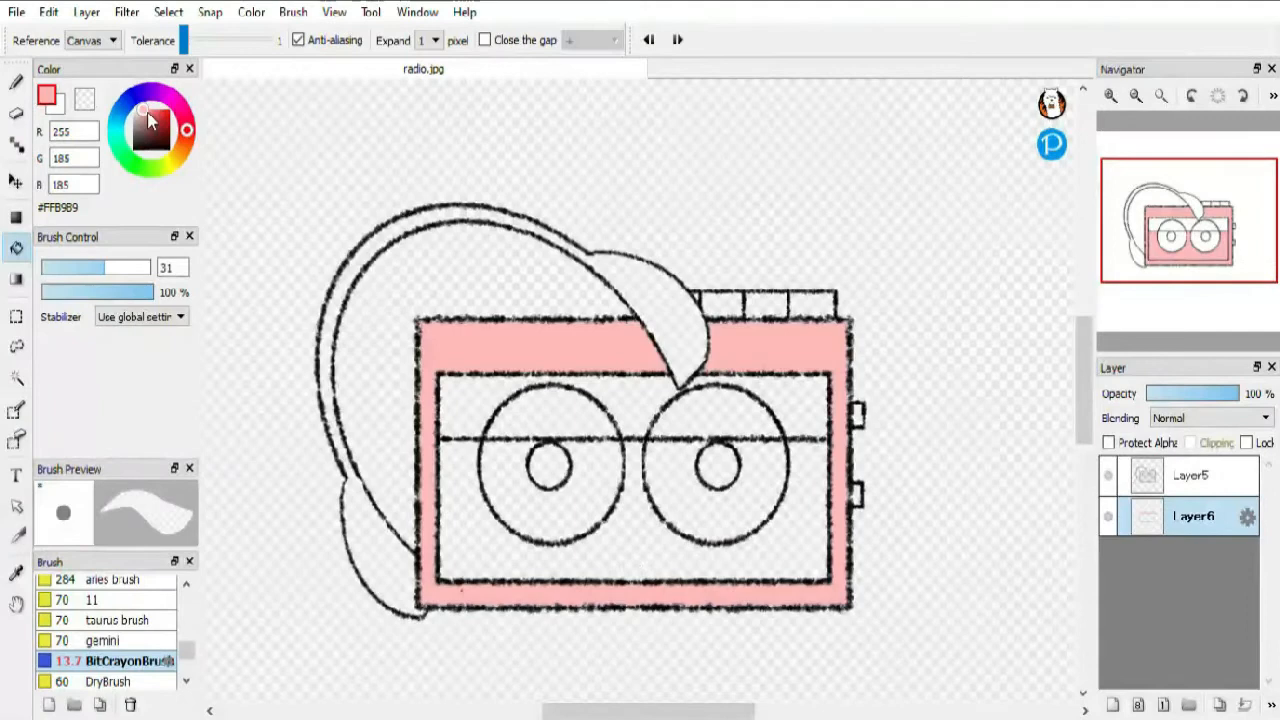
- Shade the radio darker red, then switch to the finished tv.png sticker
click(810, 424)
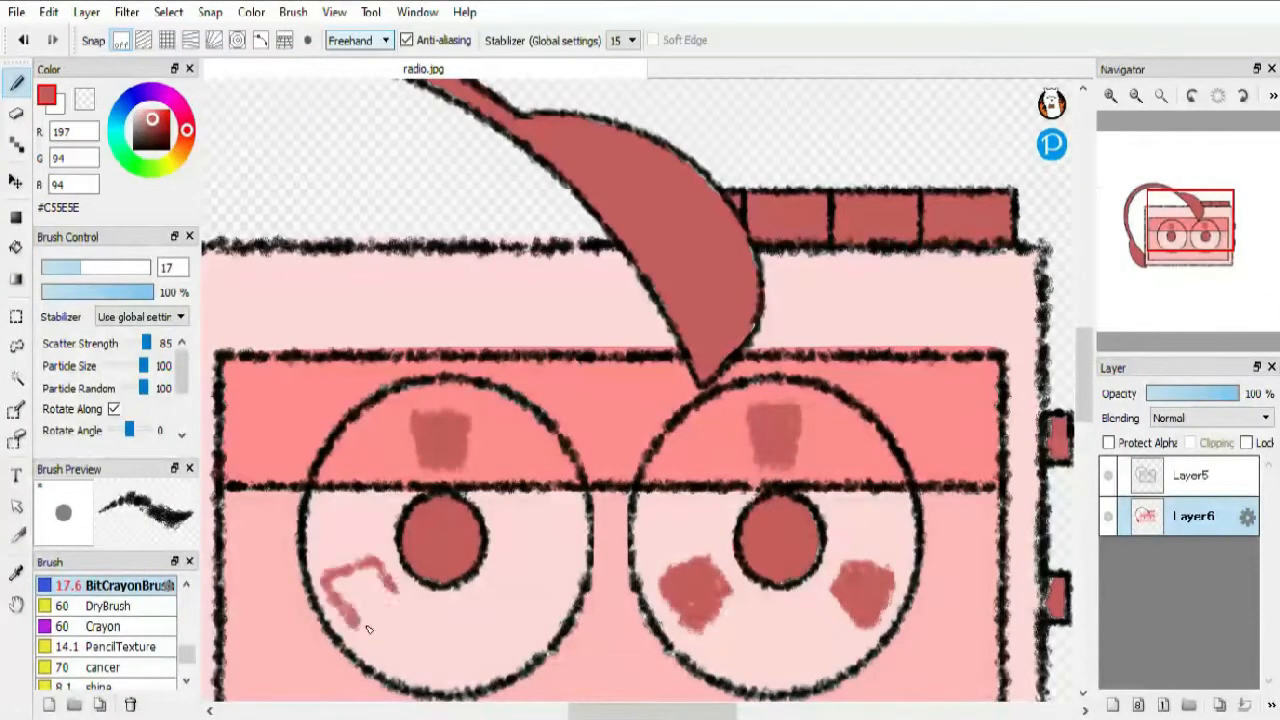
click(868, 68)
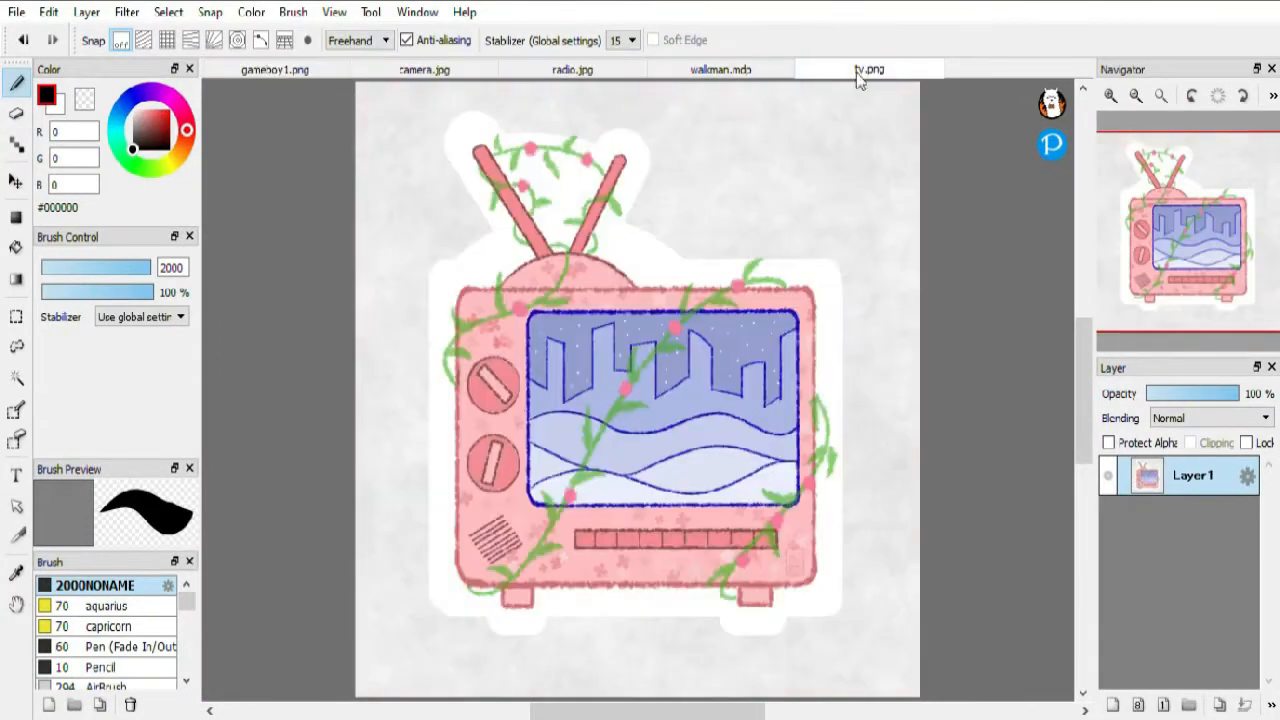
mouse_move(672, 348)
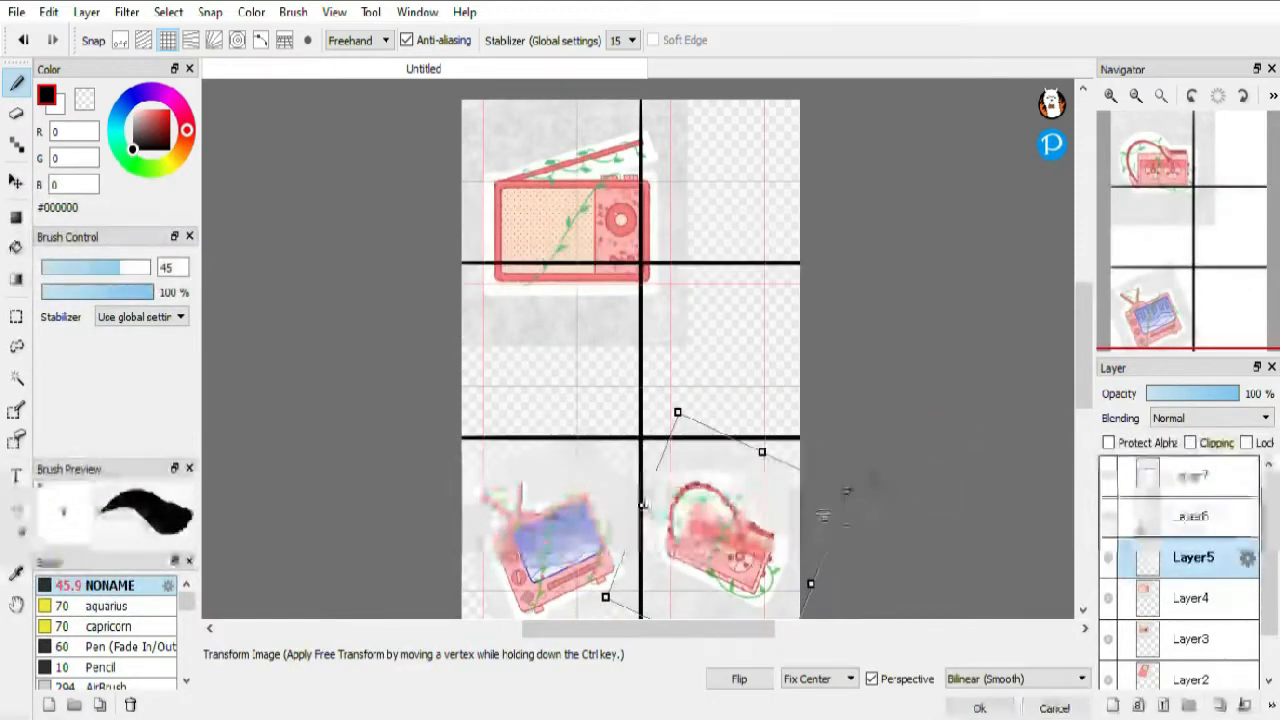
- Fill the new background layer purple behind the arranged stickers
click(1190, 596)
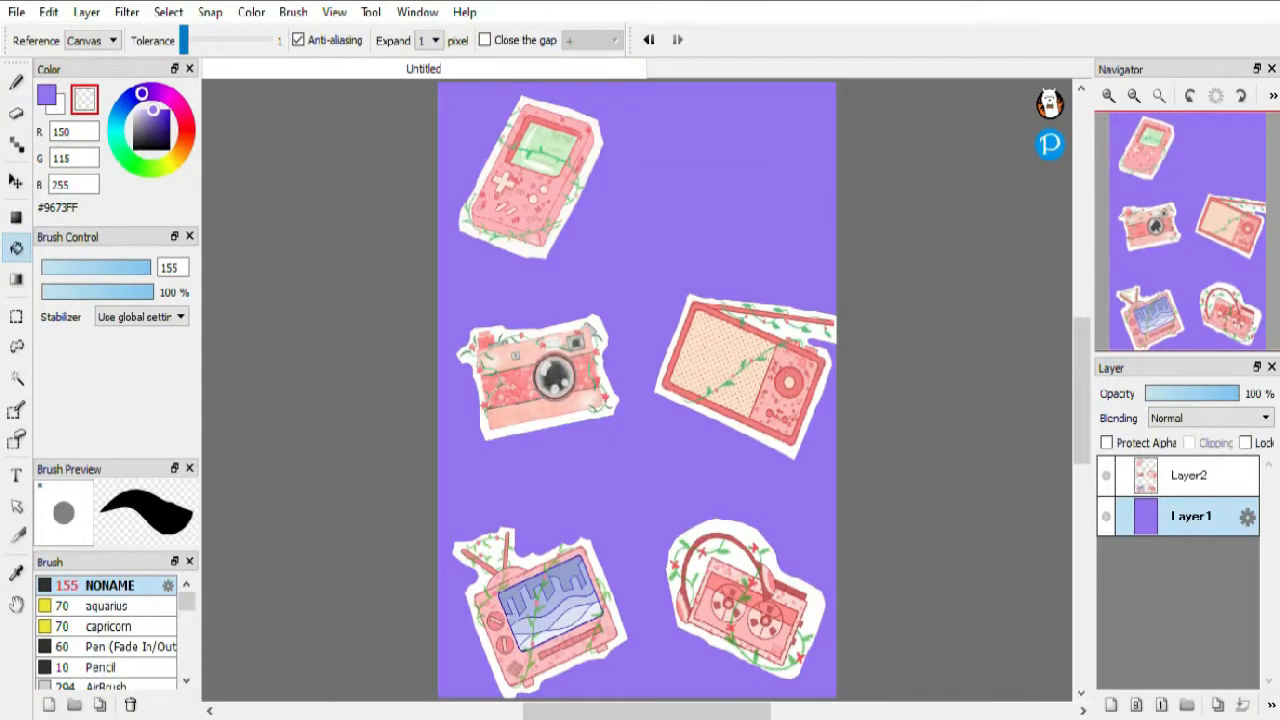
- Paint a wider white border around the camera sticker on a layer below
click(1106, 516)
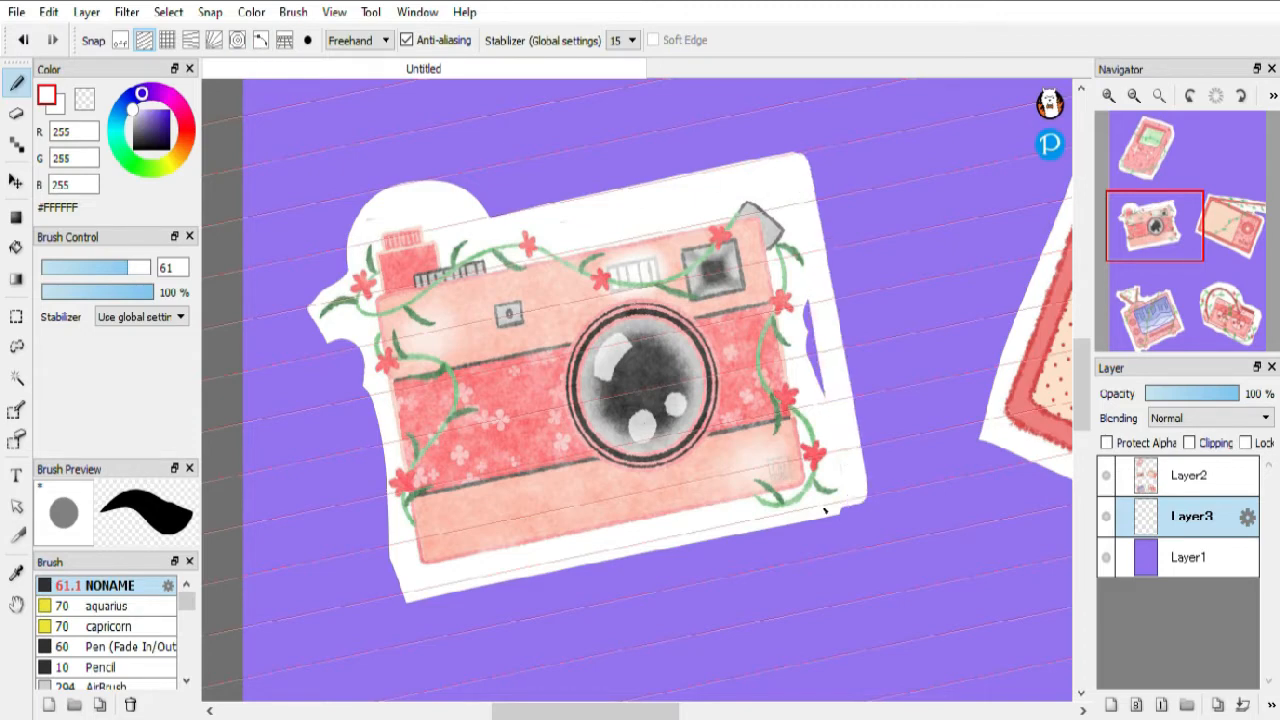
- Reopen the sheet as stickers.jpg and lasso-select the telephone sticker
click(348, 68)
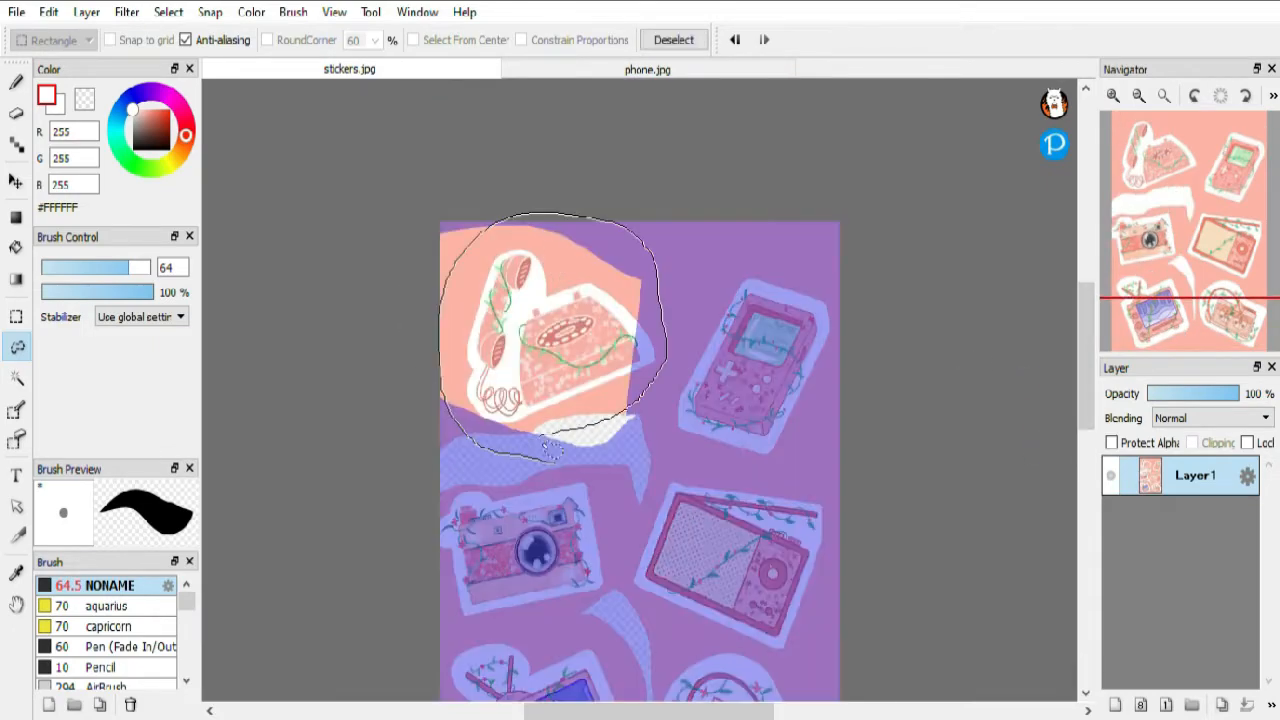
- Clear the purple background and refill it salmon pink behind the stickers
key(Delete)
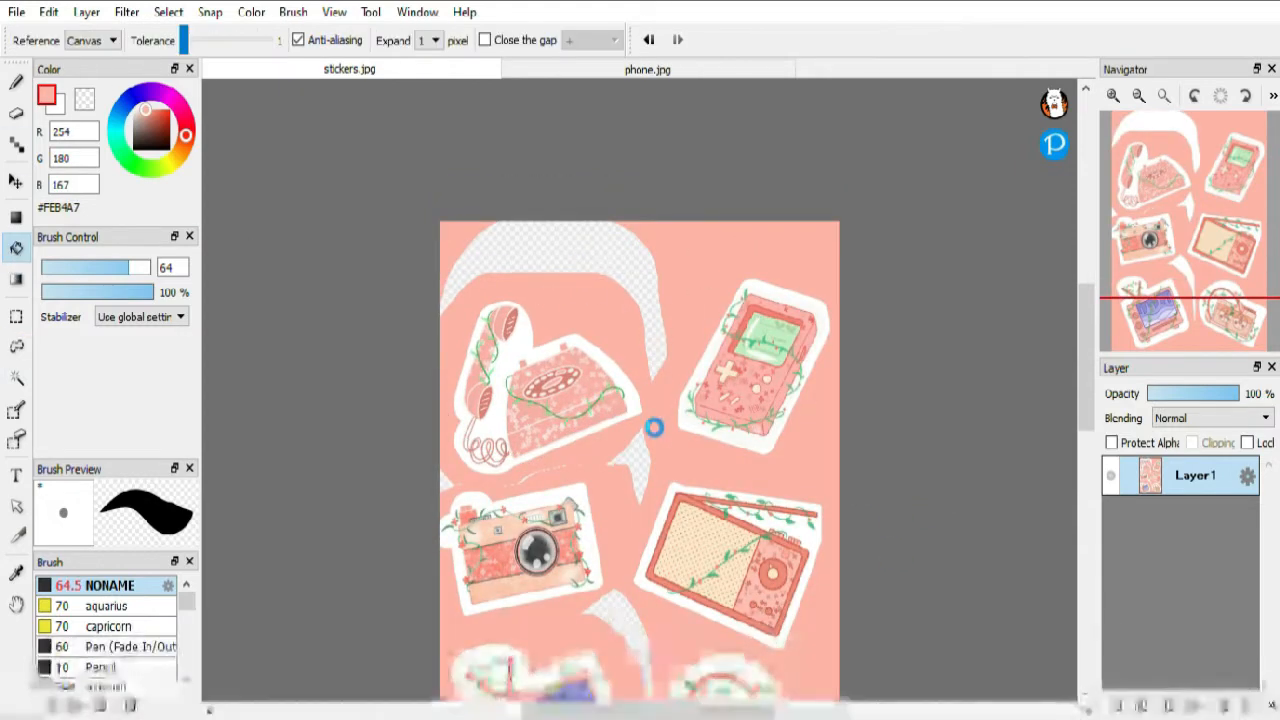
scroll(up, 3)
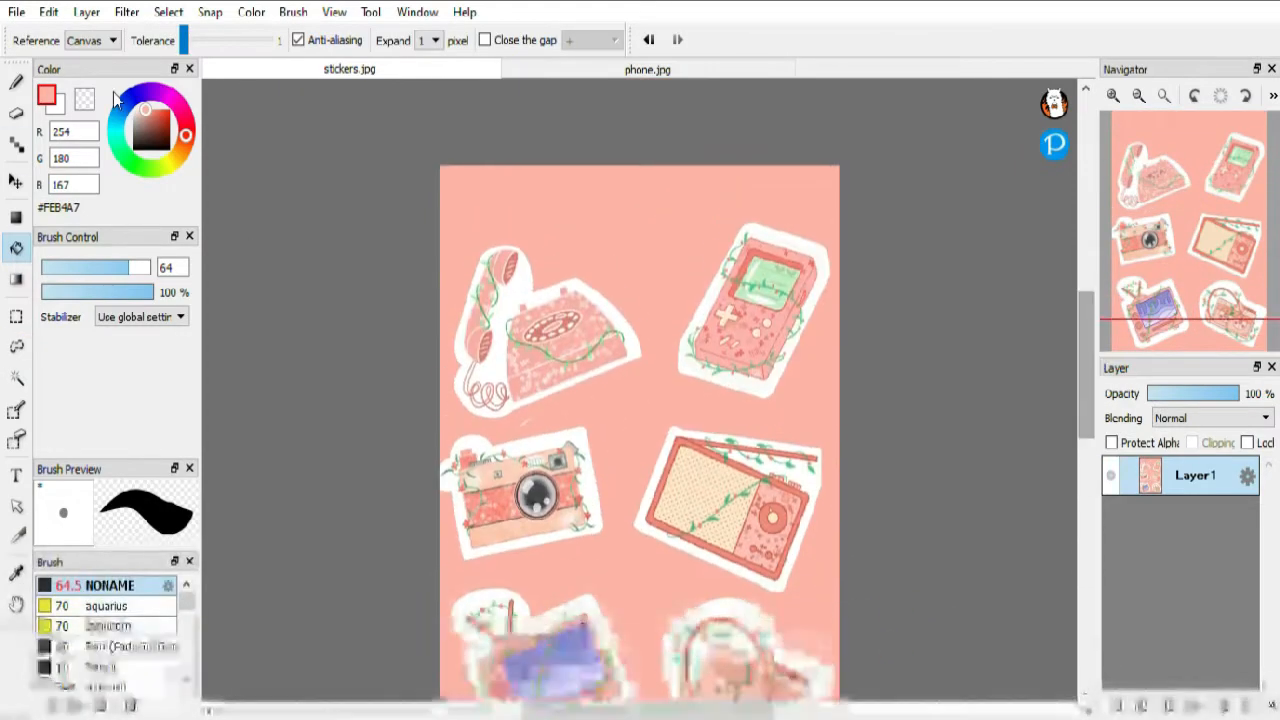